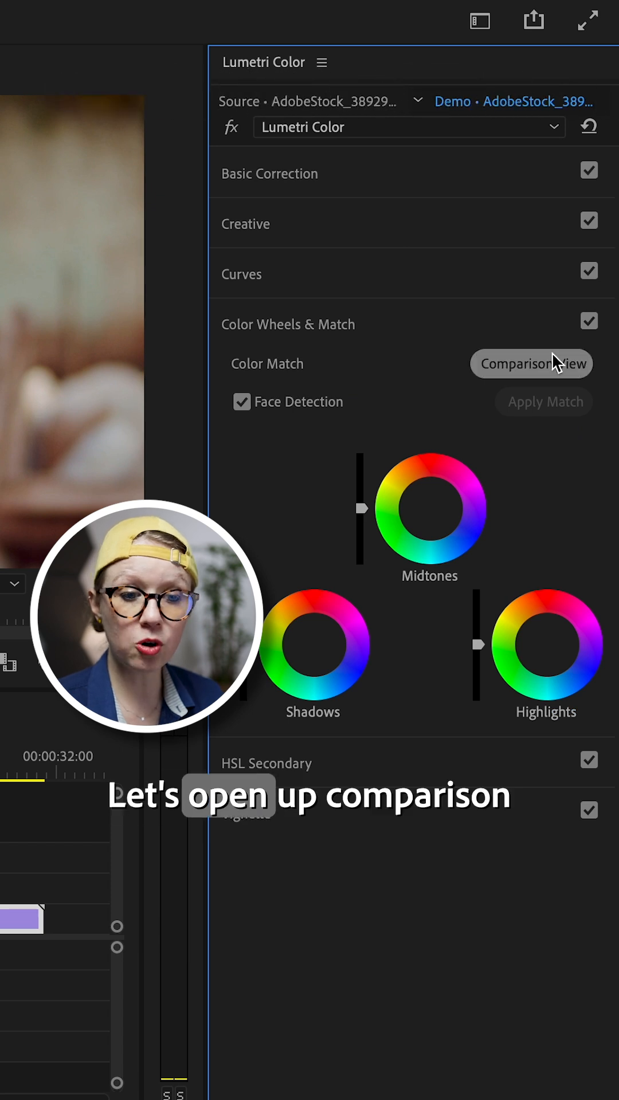
# Enable Comparison View to show the reference shot beside the current clip.
pyautogui.click(531, 363)
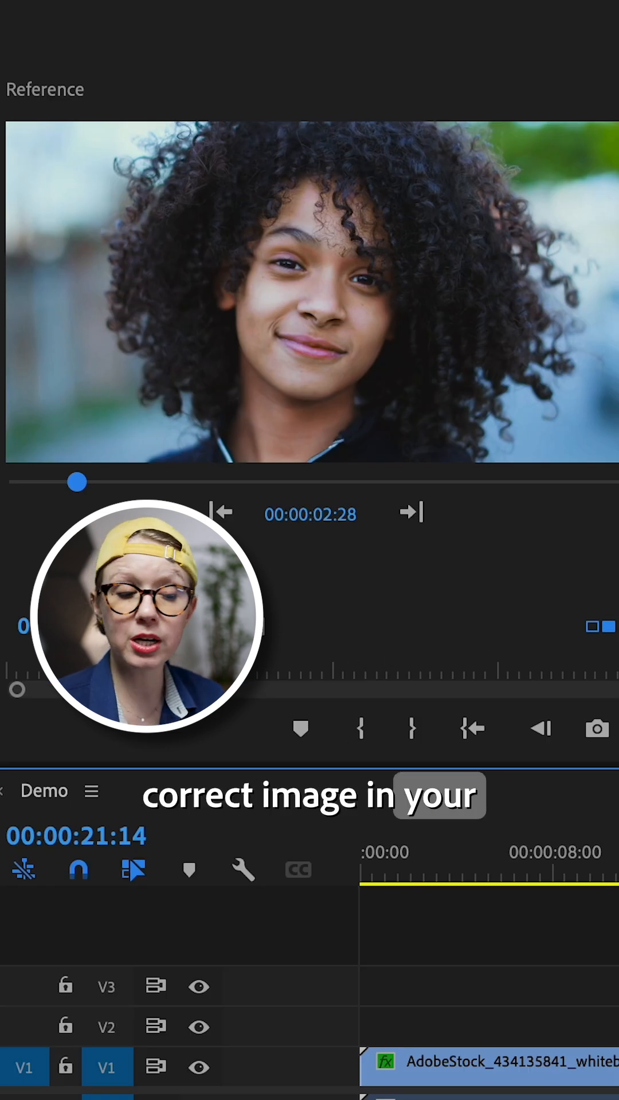
# Scrub the reference monitor to a frame of the curly-haired girl's face.
pyautogui.moveTo(77, 483); pyautogui.dragTo(136, 482)
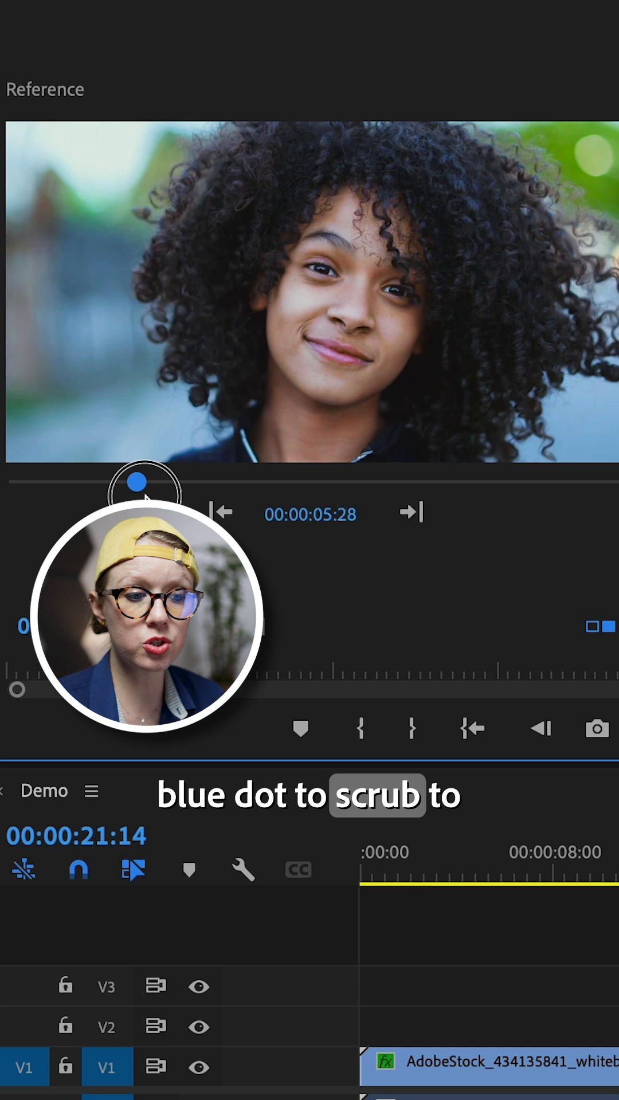
pyautogui.moveTo(136, 483); pyautogui.dragTo(165, 482)
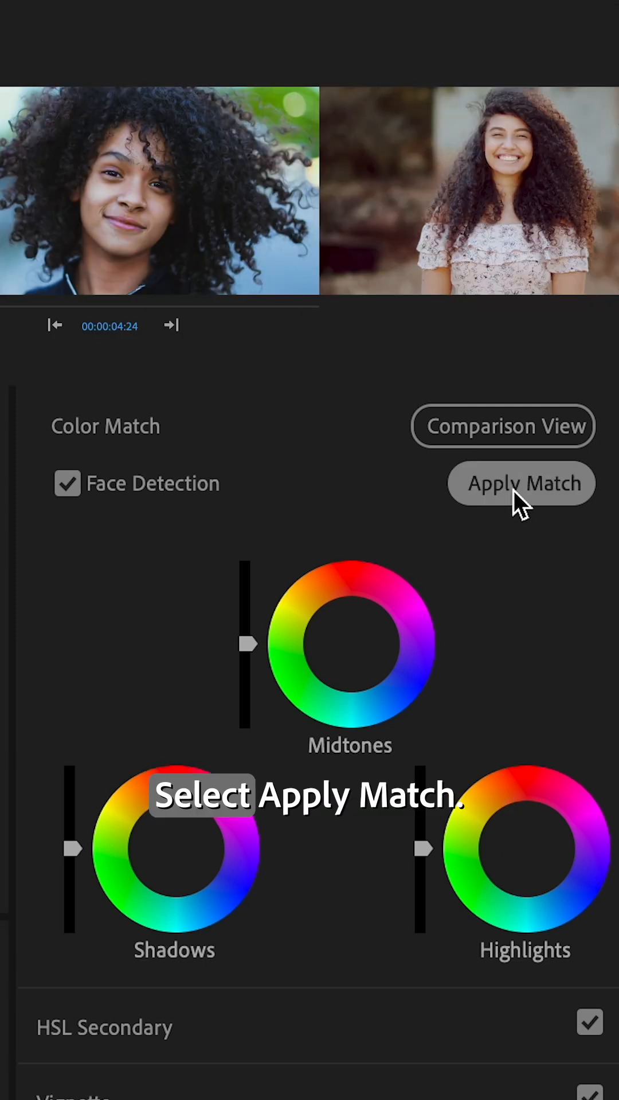
# Apply Match so the clip's colours match the chosen reference frame.
pyautogui.click(520, 484)
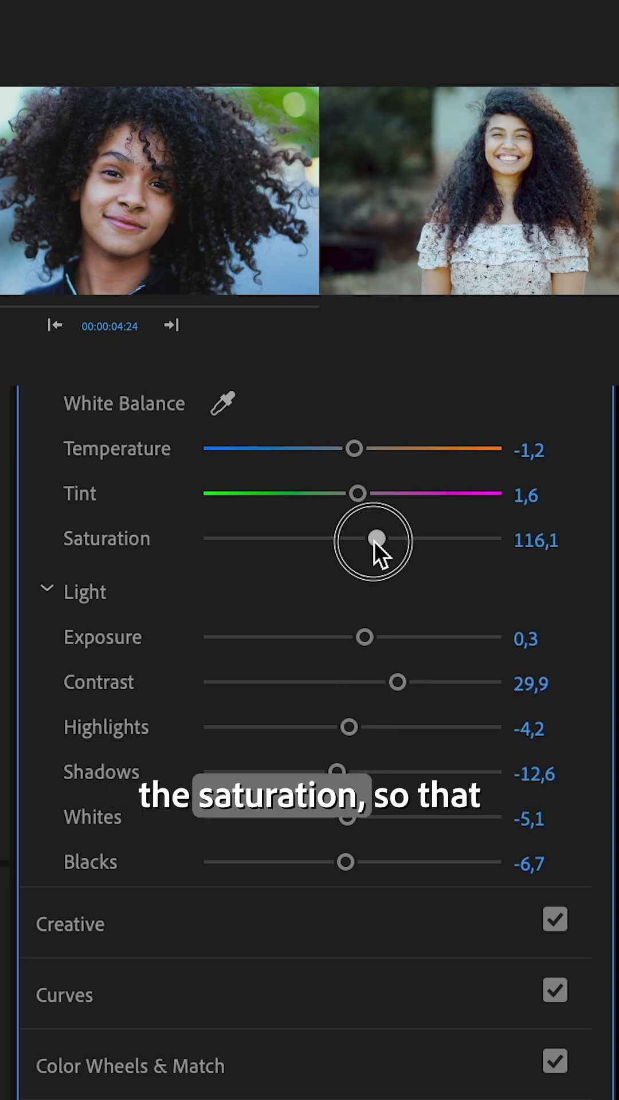
# Raise the matched clip's Saturation to about 116 and toggle the Program Monitor comparison view.
pyautogui.moveTo(374, 539); pyautogui.dragTo(384, 539)
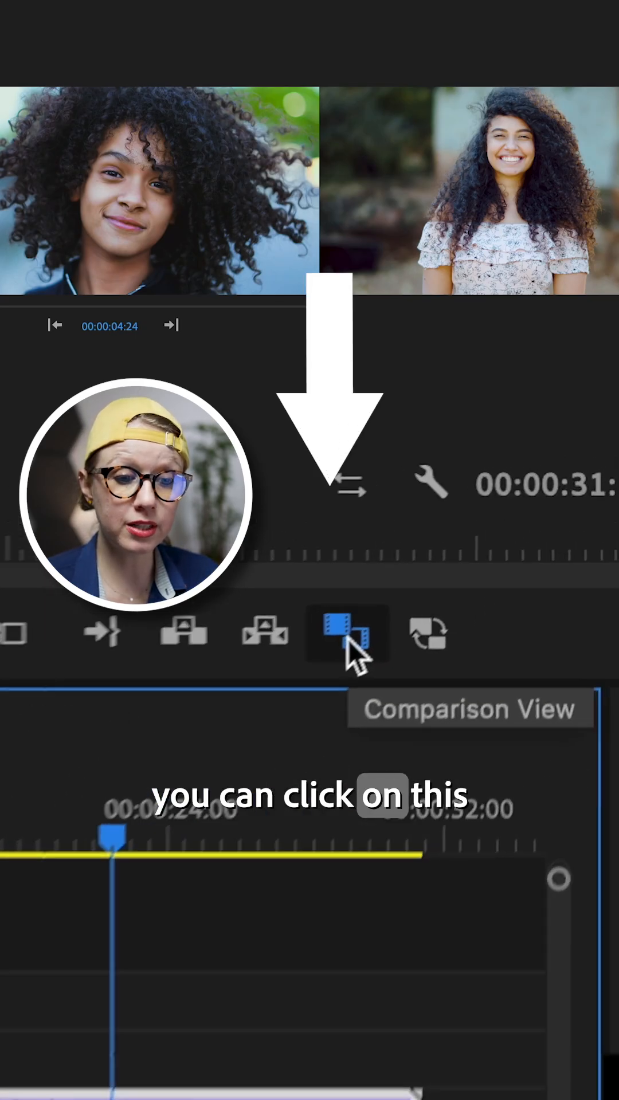
pyautogui.click(346, 635)
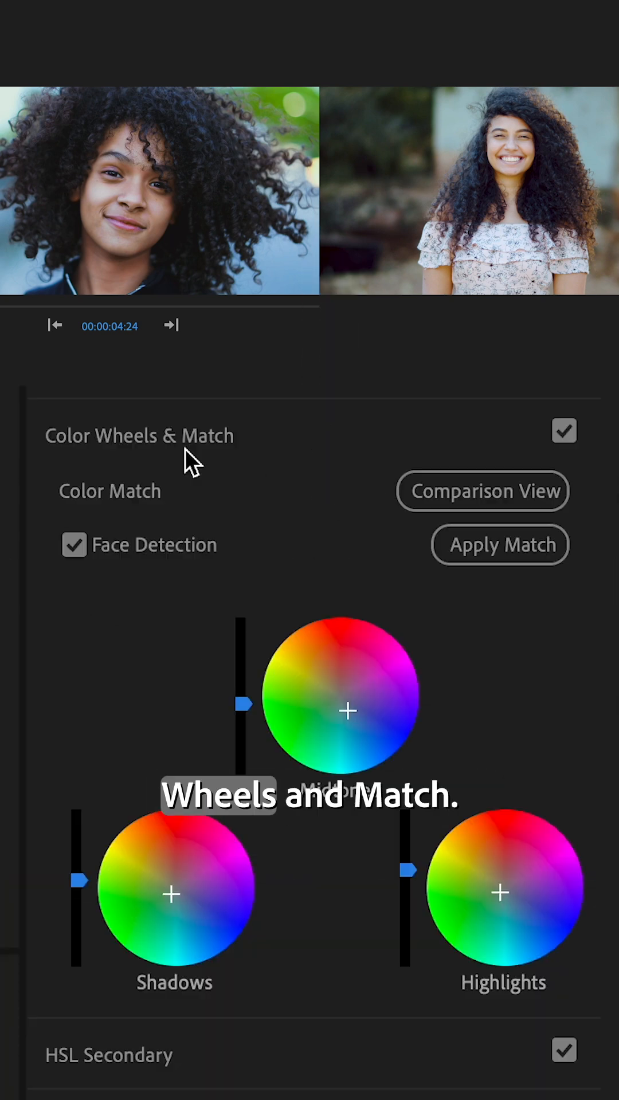